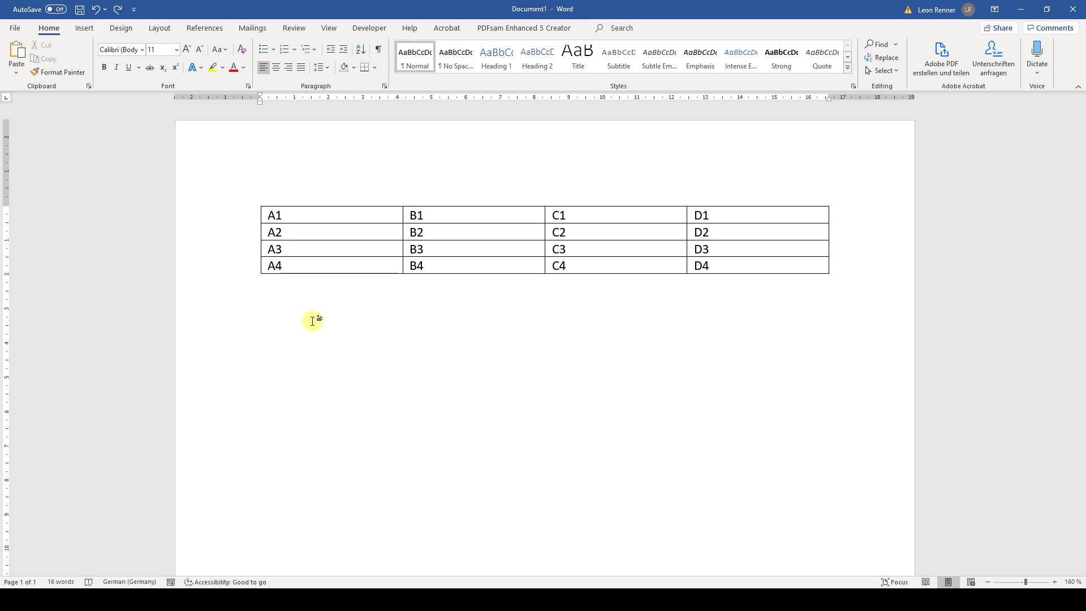
{"action": "mouse_move", "coordinate": [300, 323]}
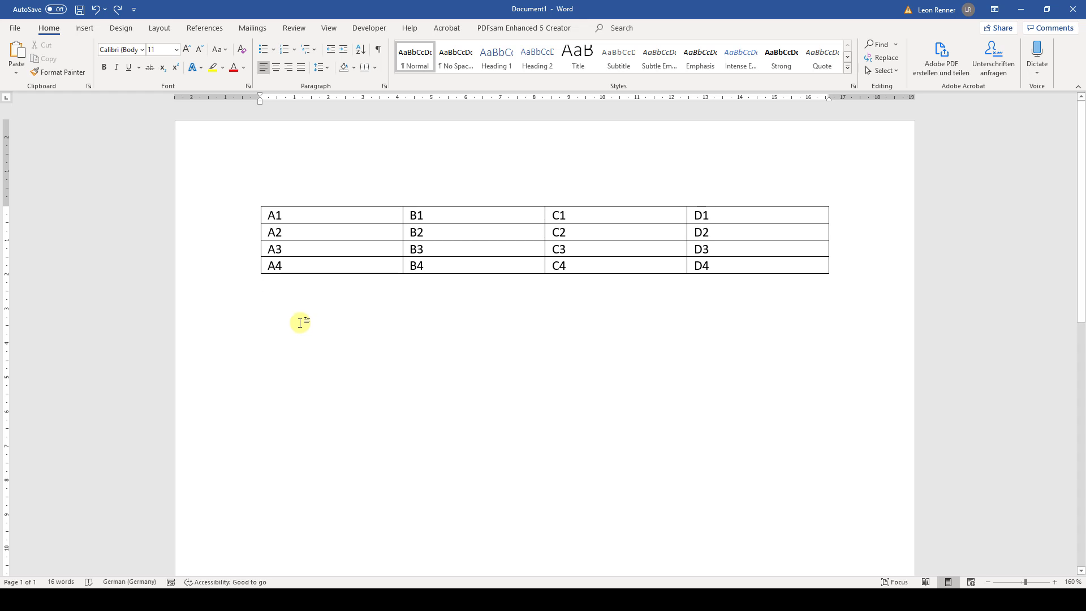
{"action": "mouse_move", "coordinate": [262, 296]}
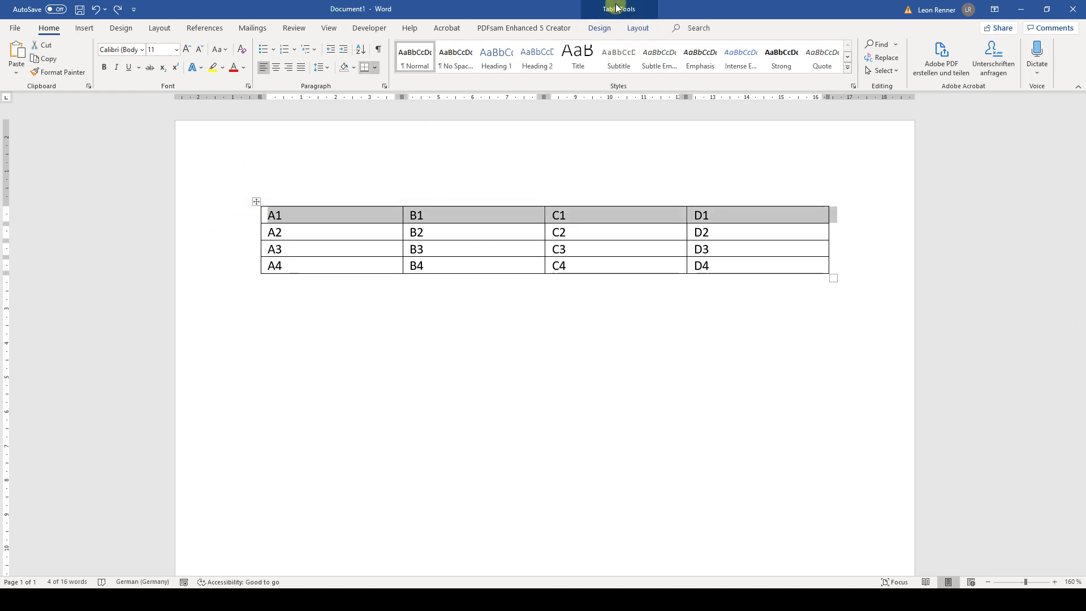
Step: Set the table border style to a triple line with 1½ pt weight
{"action": "left_click", "coordinate": [598, 27]}
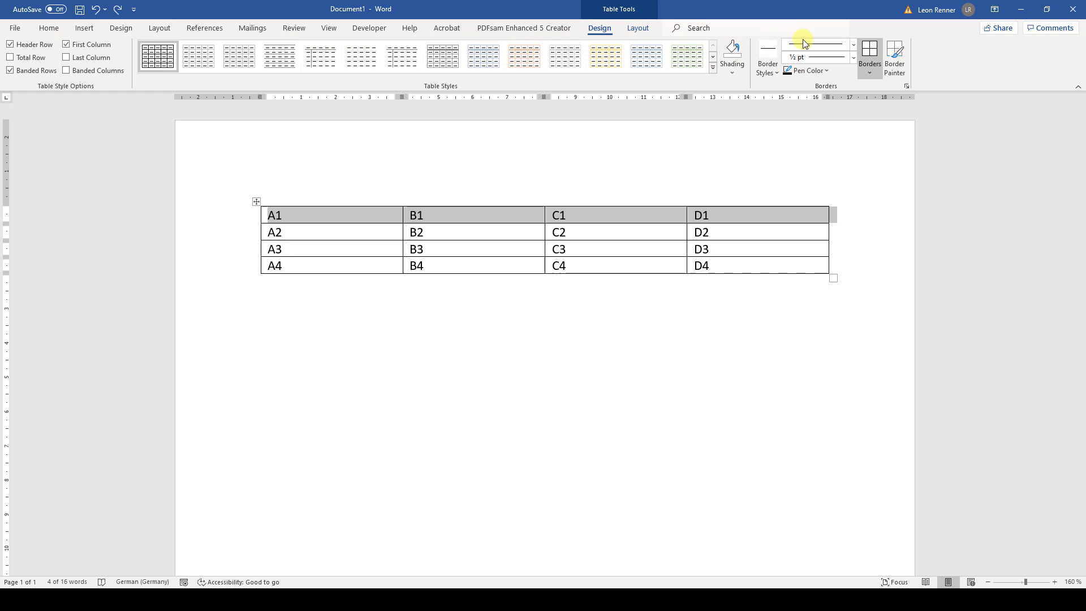
{"action": "left_click", "coordinate": [852, 46]}
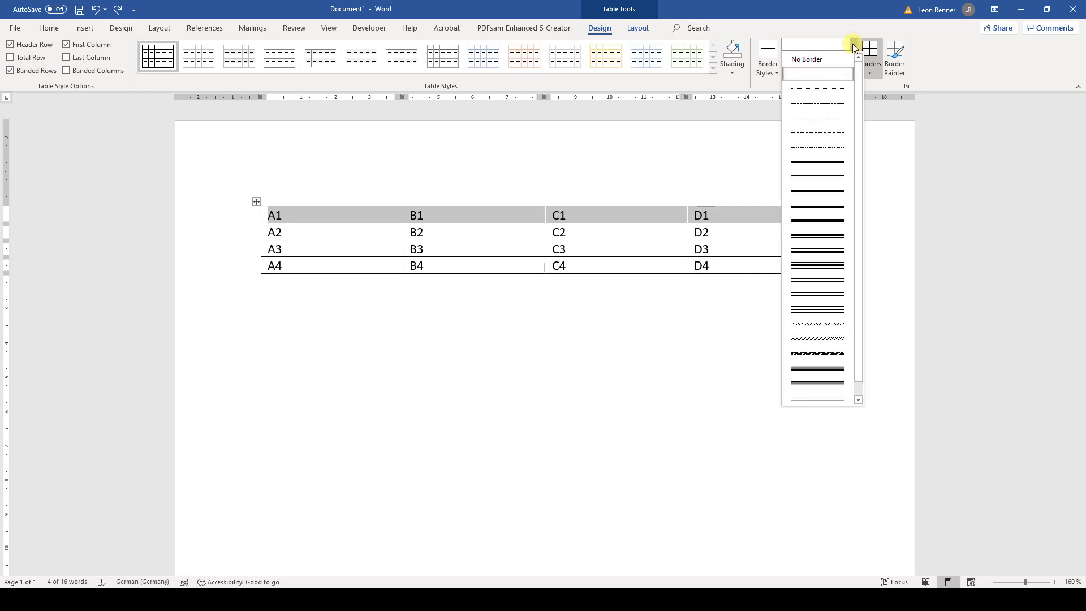
{"action": "mouse_move", "coordinate": [734, 149]}
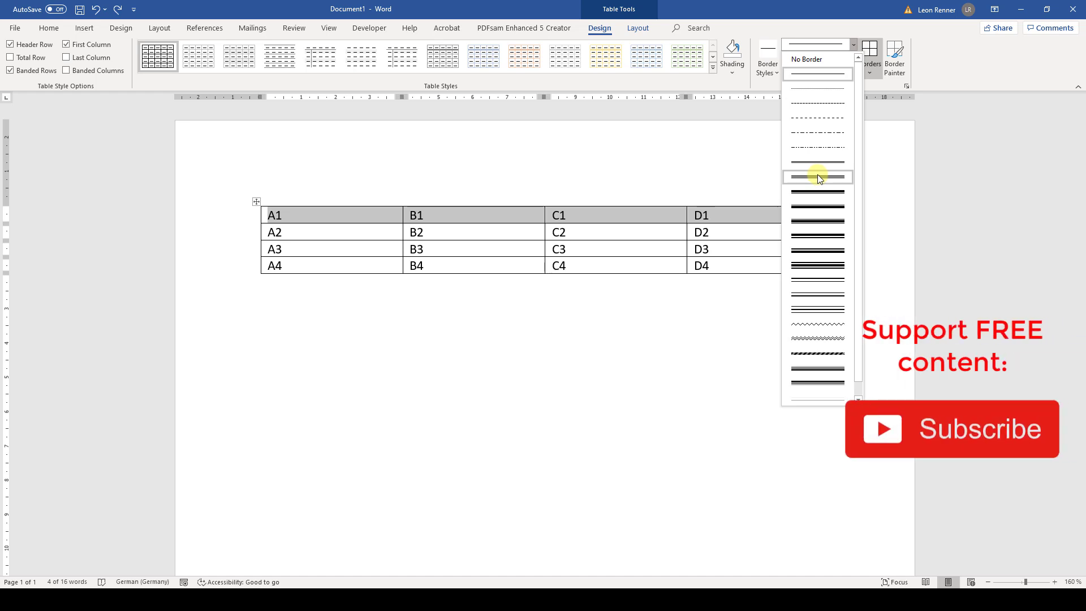
{"action": "left_click", "coordinate": [818, 177]}
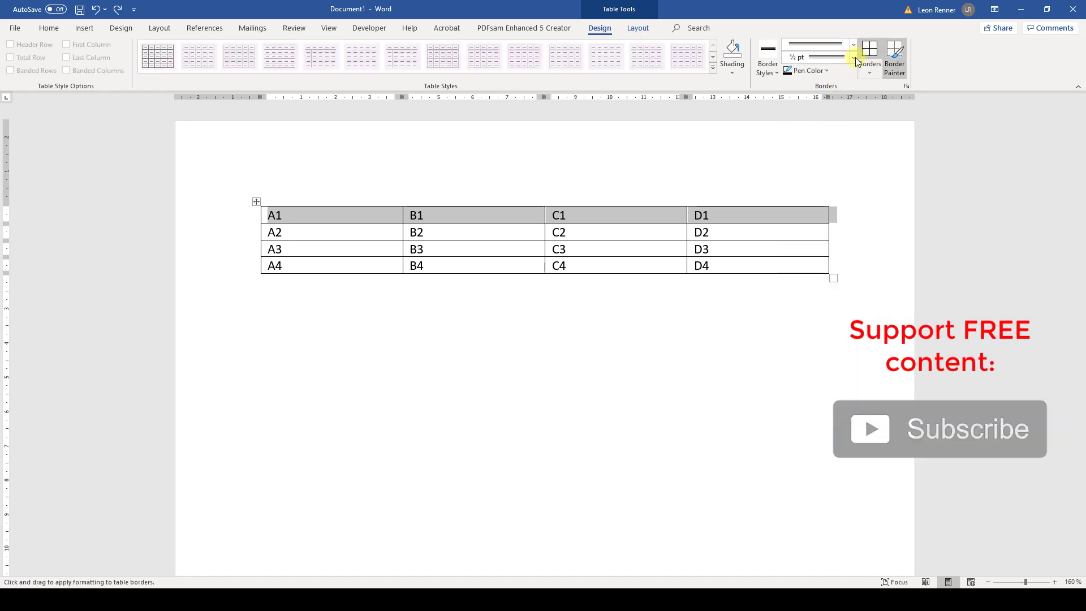
{"action": "left_click", "coordinate": [852, 45]}
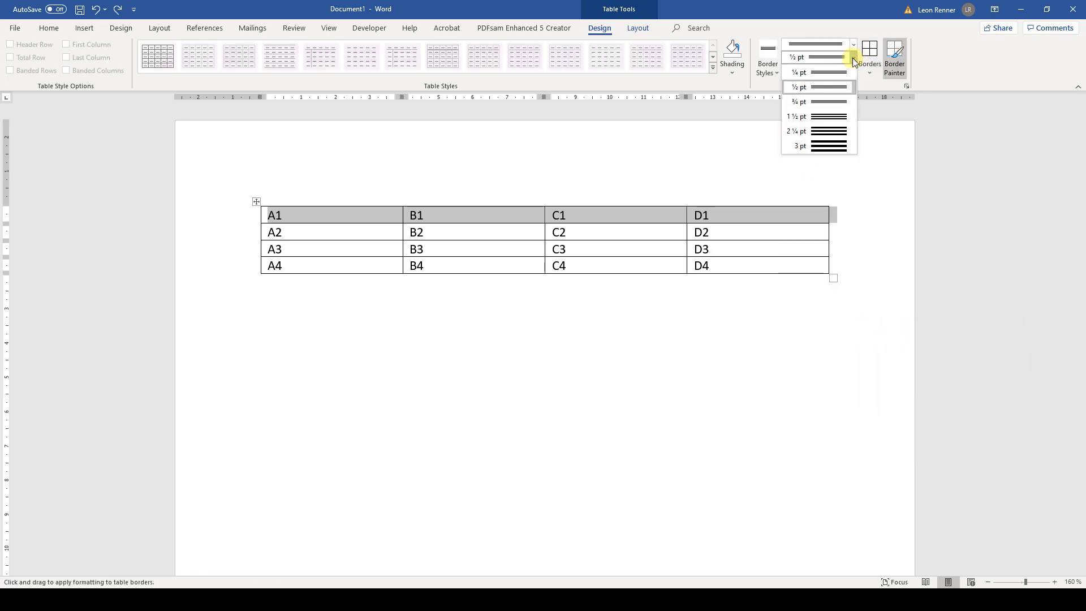
{"action": "mouse_move", "coordinate": [814, 116]}
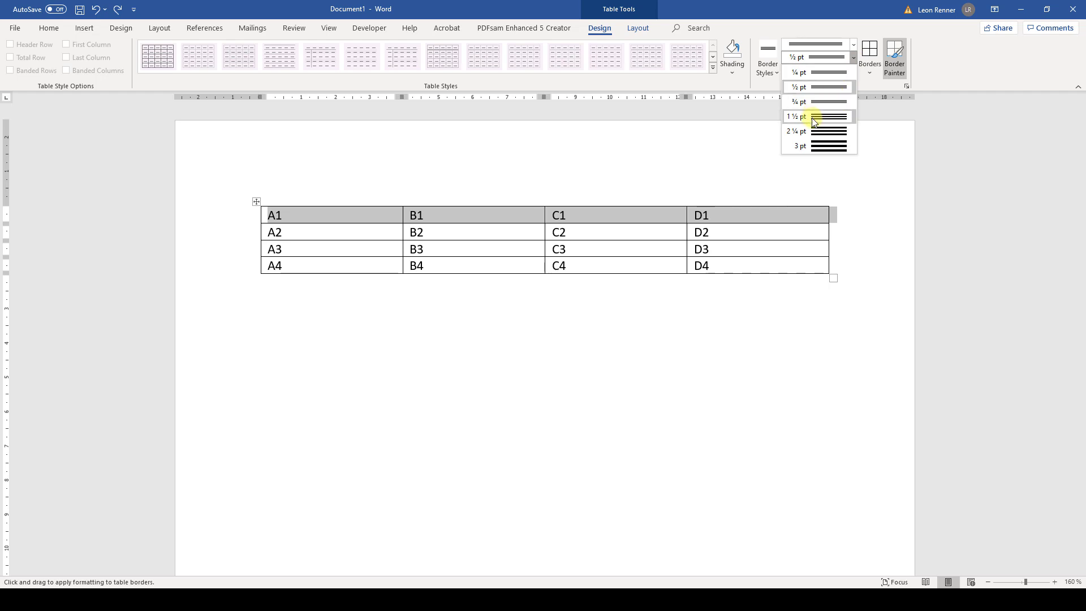
{"action": "left_click", "coordinate": [797, 116]}
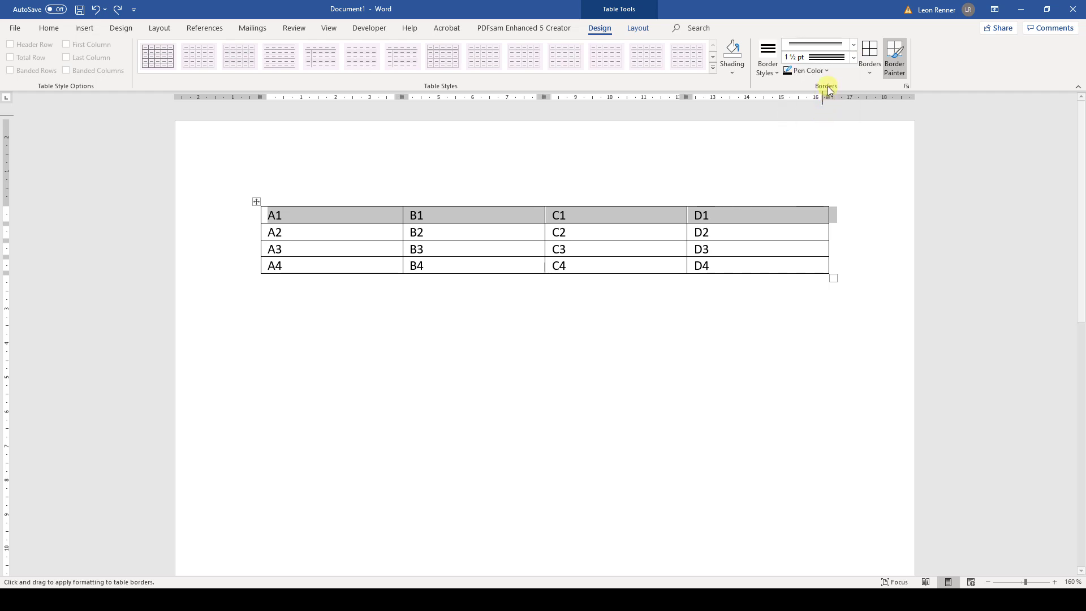
Step: Open the Pen Color choices for the table border
{"action": "left_click", "coordinate": [806, 70]}
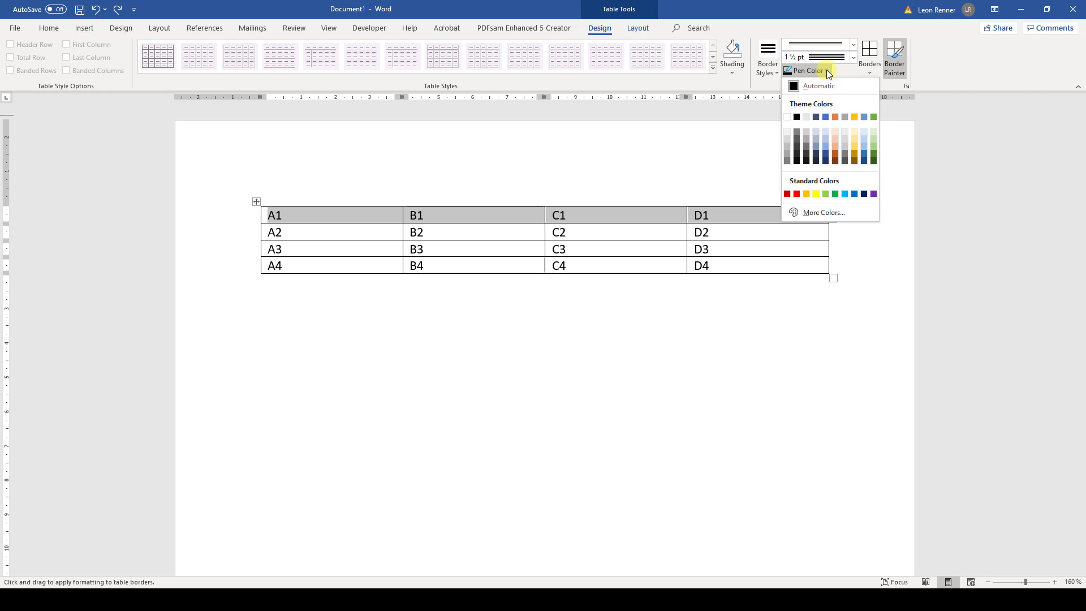
{"action": "mouse_move", "coordinate": [835, 148]}
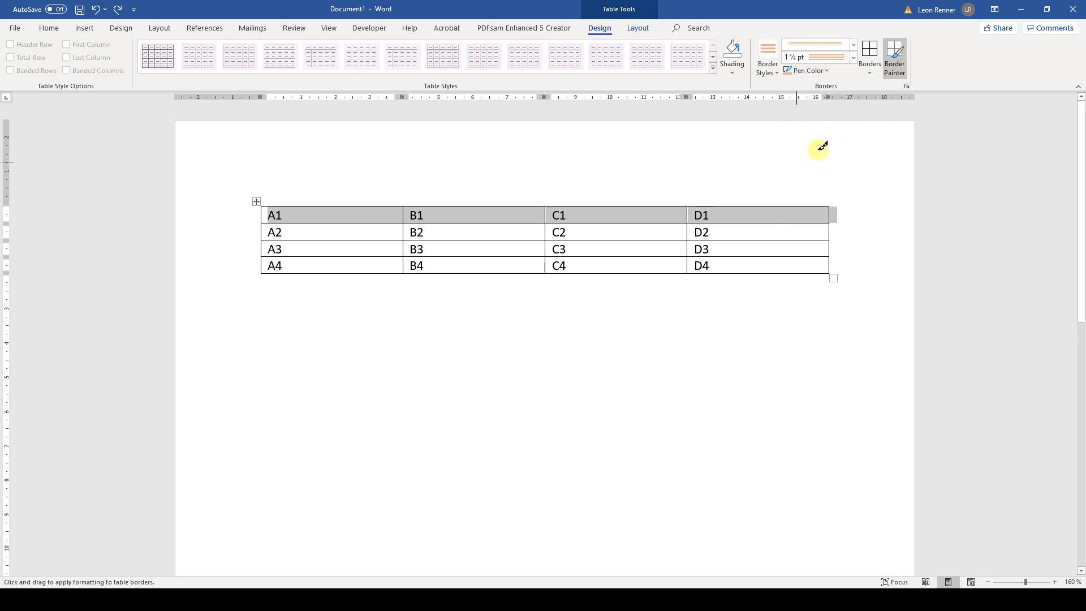
{"action": "mouse_move", "coordinate": [894, 59]}
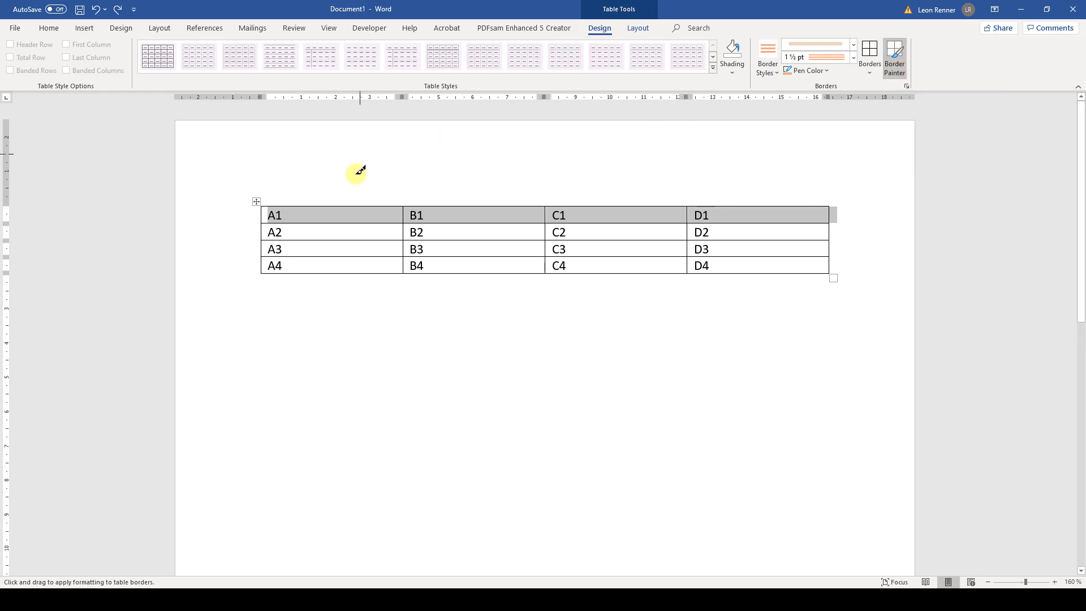
{"action": "mouse_move", "coordinate": [340, 205]}
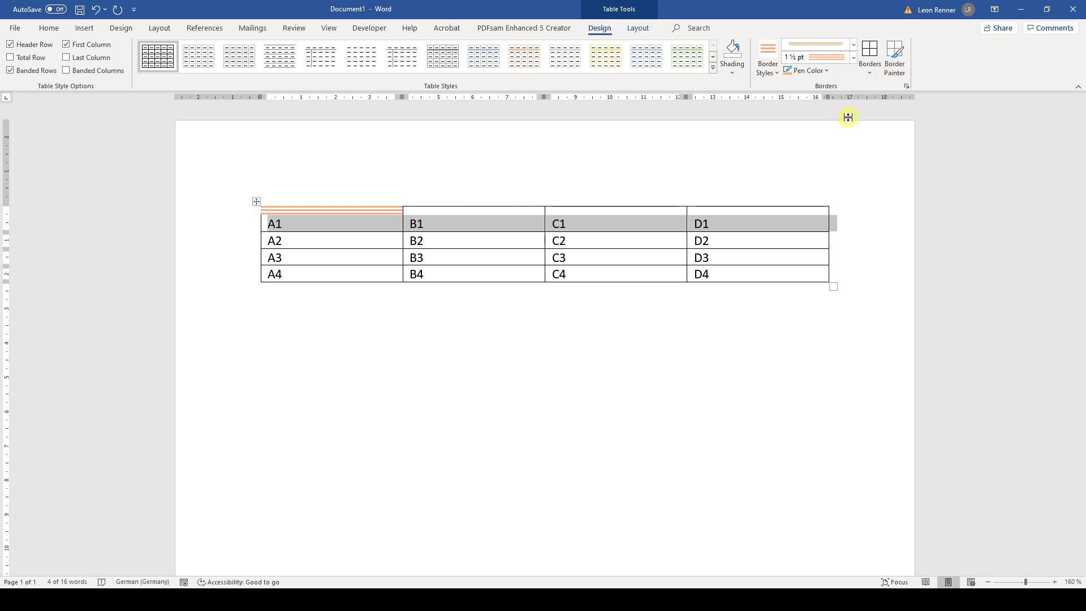
{"action": "mouse_move", "coordinate": [873, 95]}
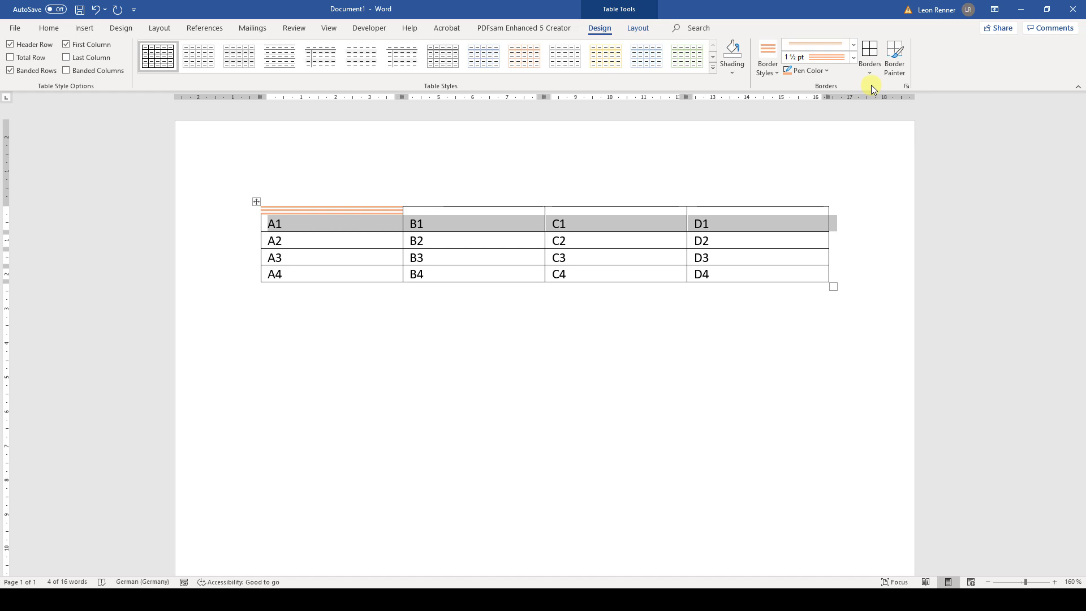
{"action": "mouse_move", "coordinate": [870, 56]}
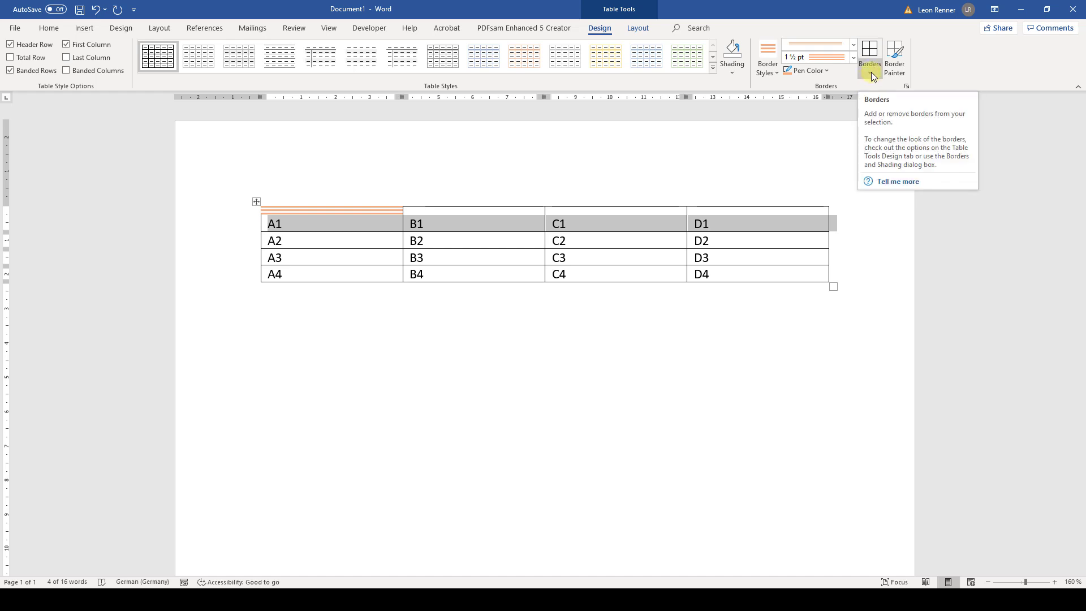
Step: Apply All Borders to first-row cells A1–D1, then deselect to view them
{"action": "left_click", "coordinate": [870, 52]}
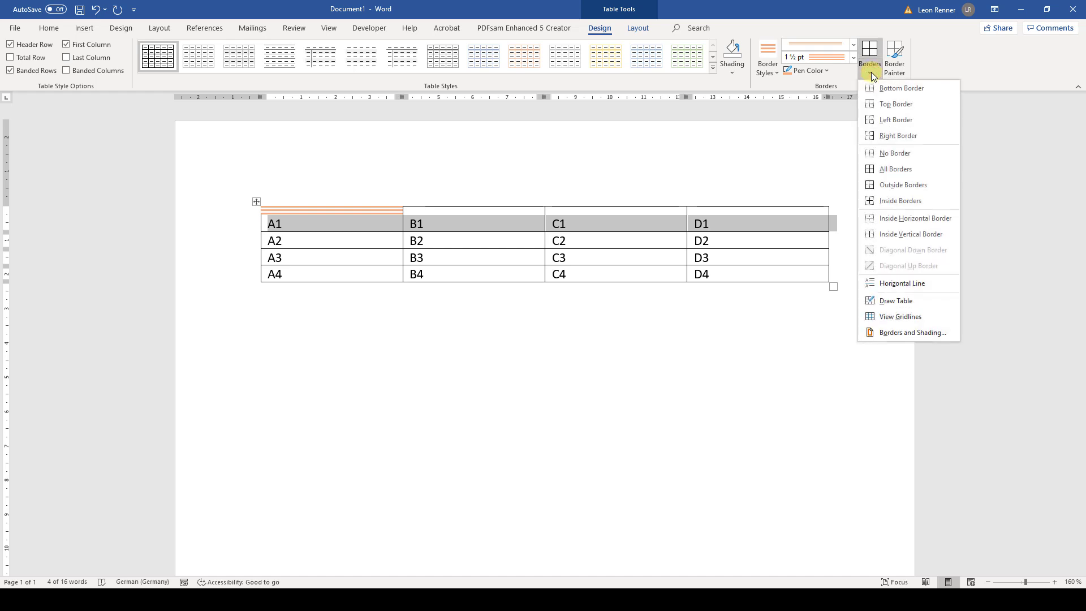
{"action": "mouse_move", "coordinate": [846, 95]}
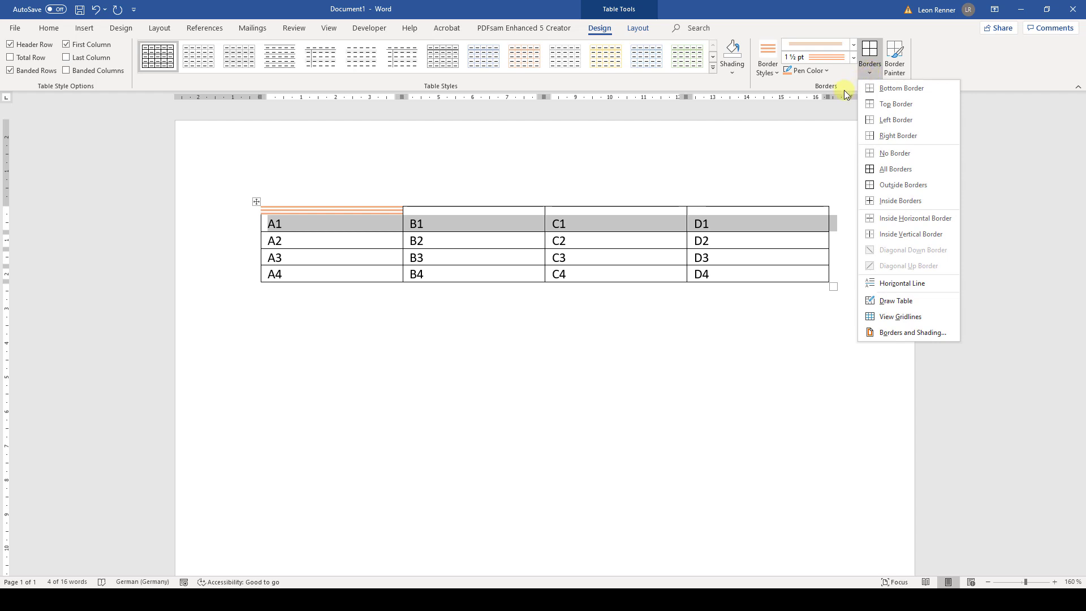
{"action": "left_click", "coordinate": [901, 88]}
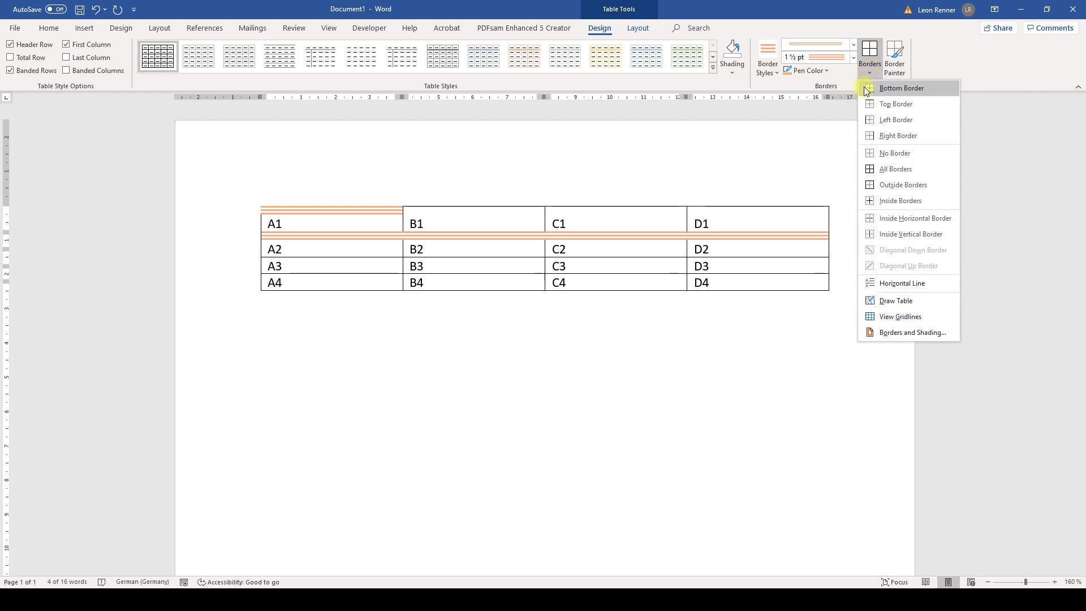
{"action": "mouse_move", "coordinate": [915, 93]}
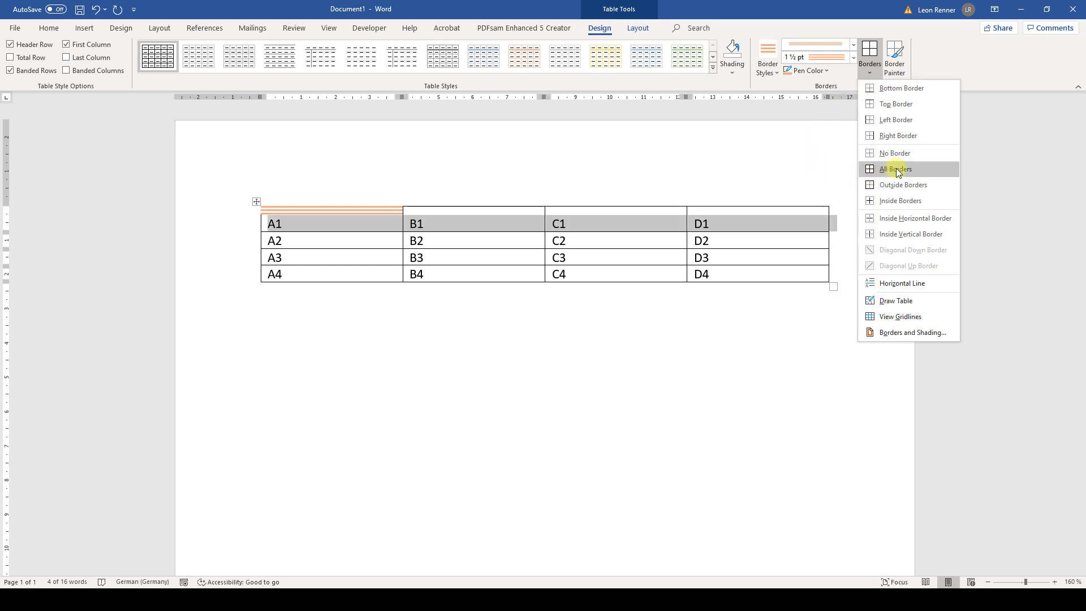
{"action": "left_click", "coordinate": [895, 169]}
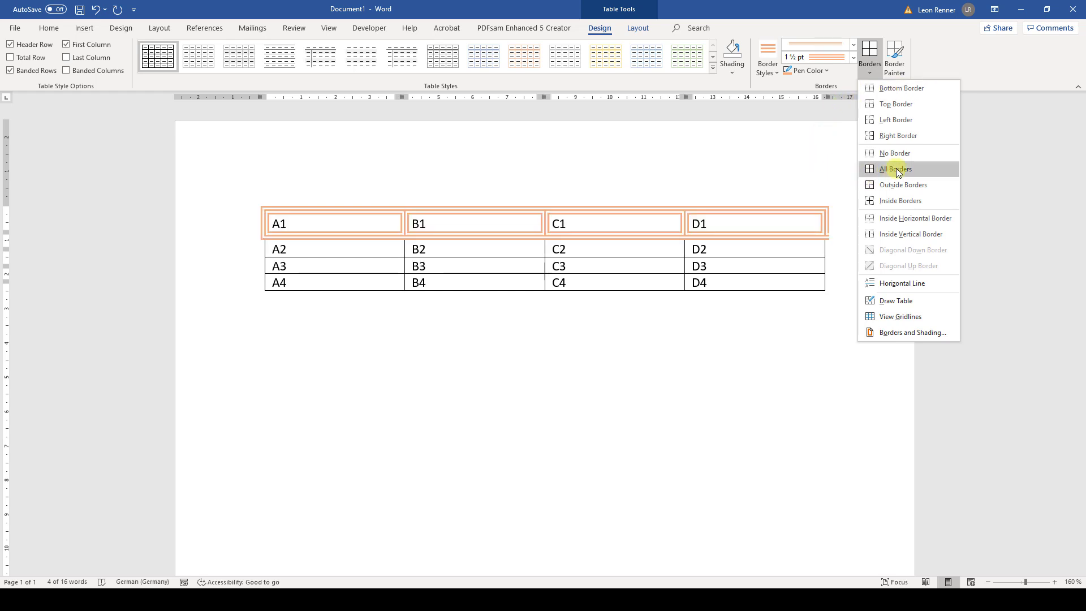
{"action": "left_click", "coordinate": [895, 169]}
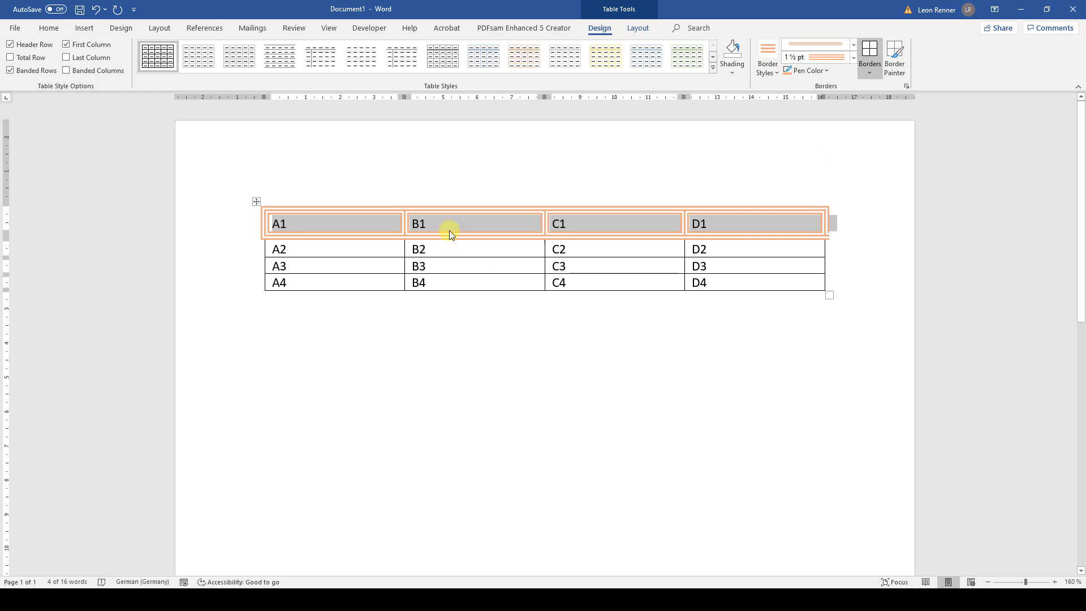
{"action": "left_click", "coordinate": [450, 223]}
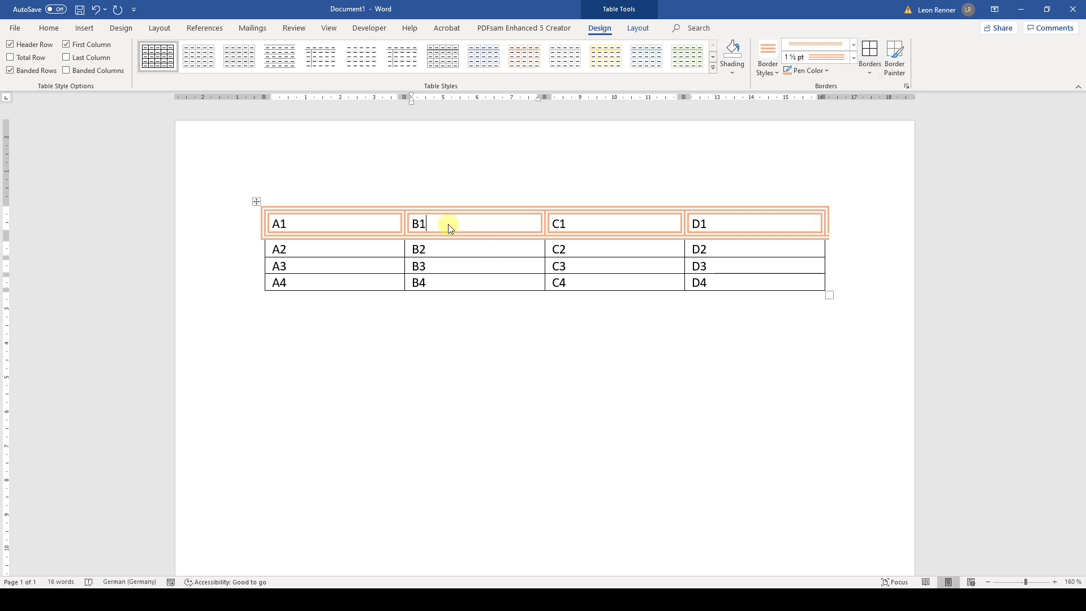